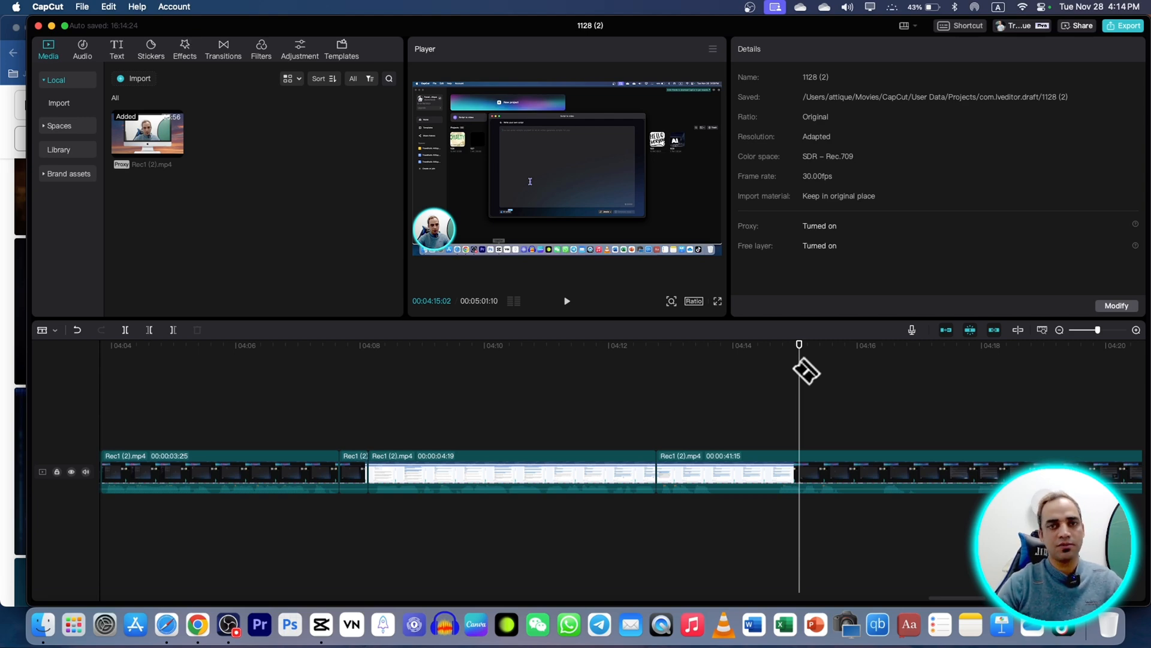
{"action": "mouse_move", "coordinate": [778, 379]}
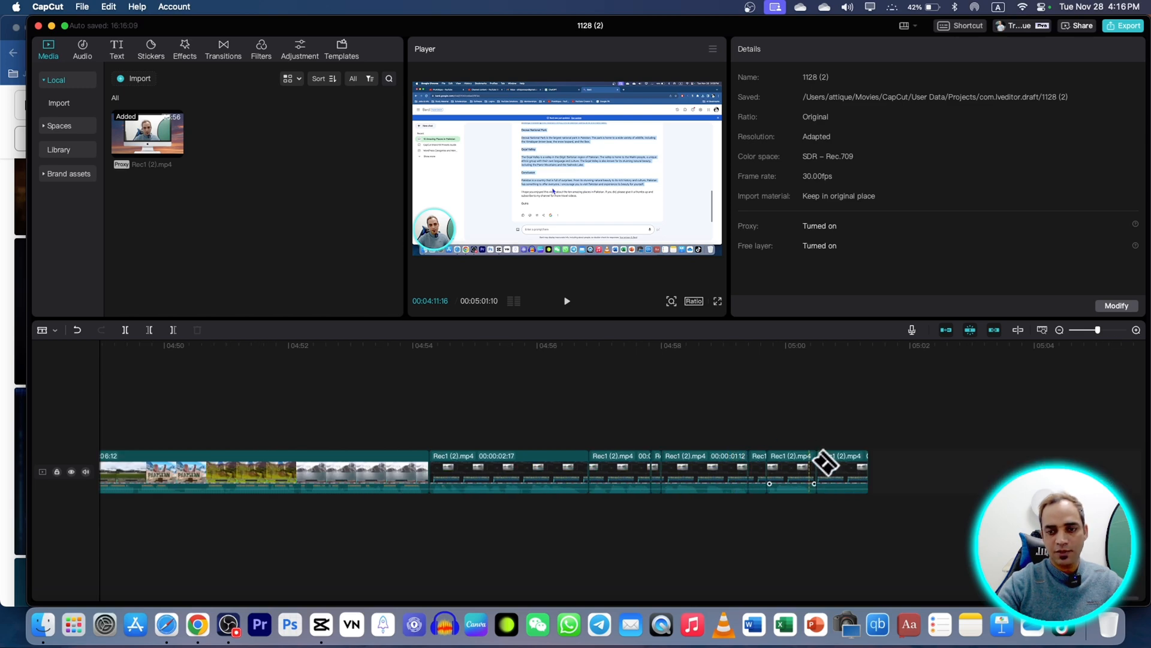
Remove an unwanted piece of the recording from the timeline.
{"action": "key", "text": "a"}
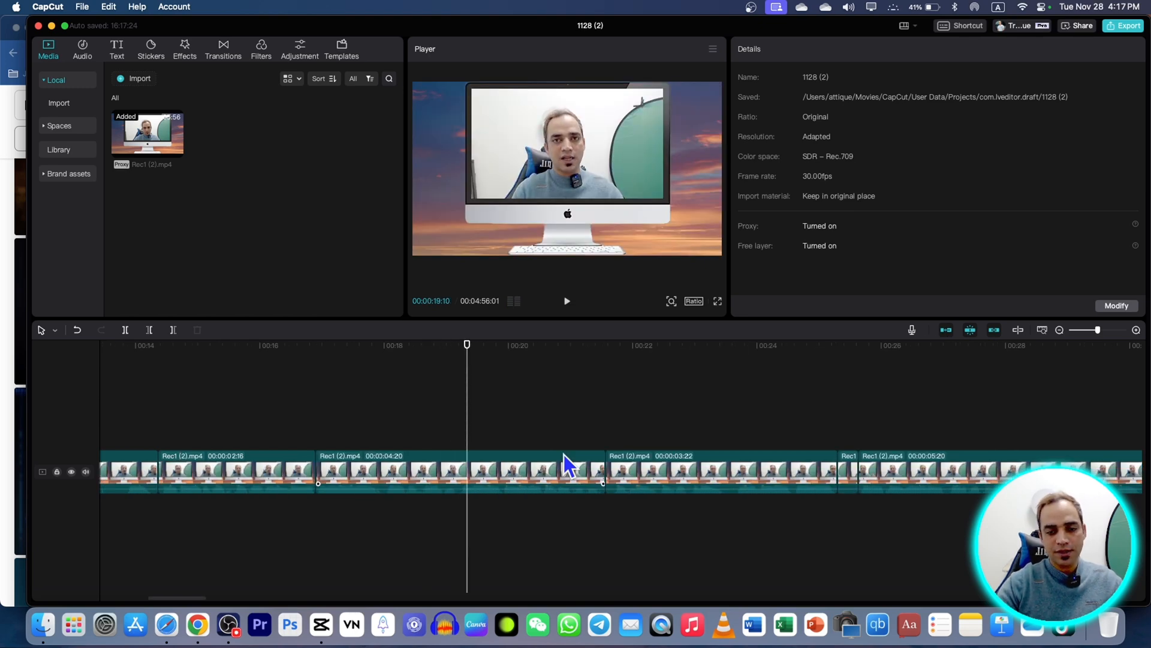
{"action": "mouse_move", "coordinate": [852, 480]}
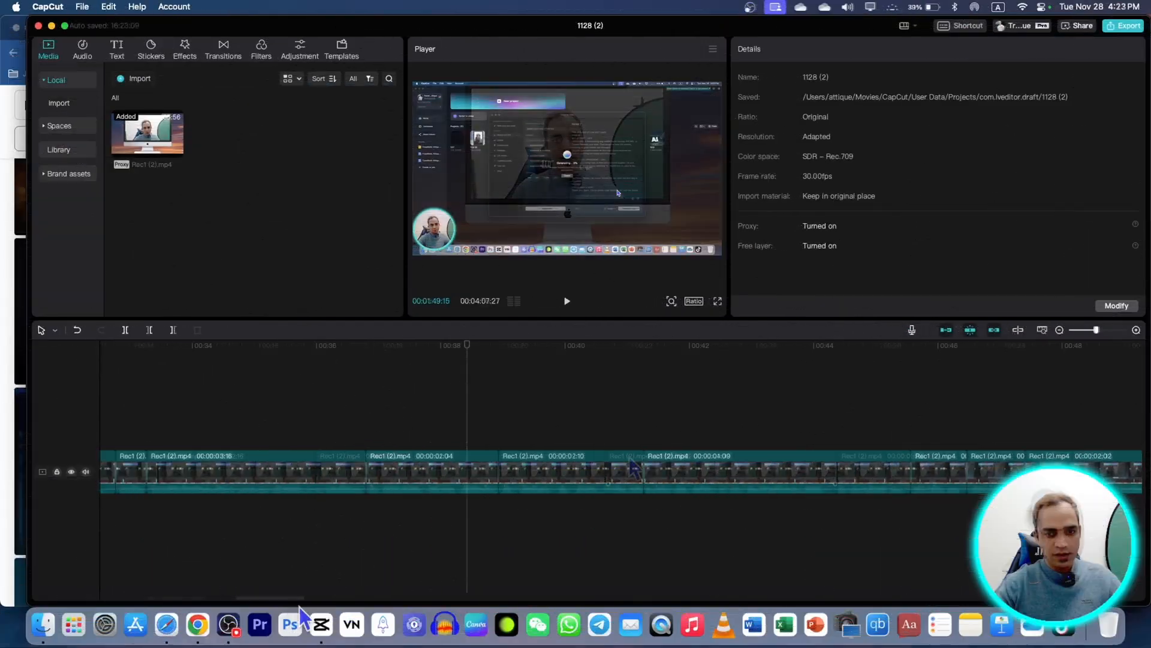
{"action": "left_click", "coordinate": [242, 475]}
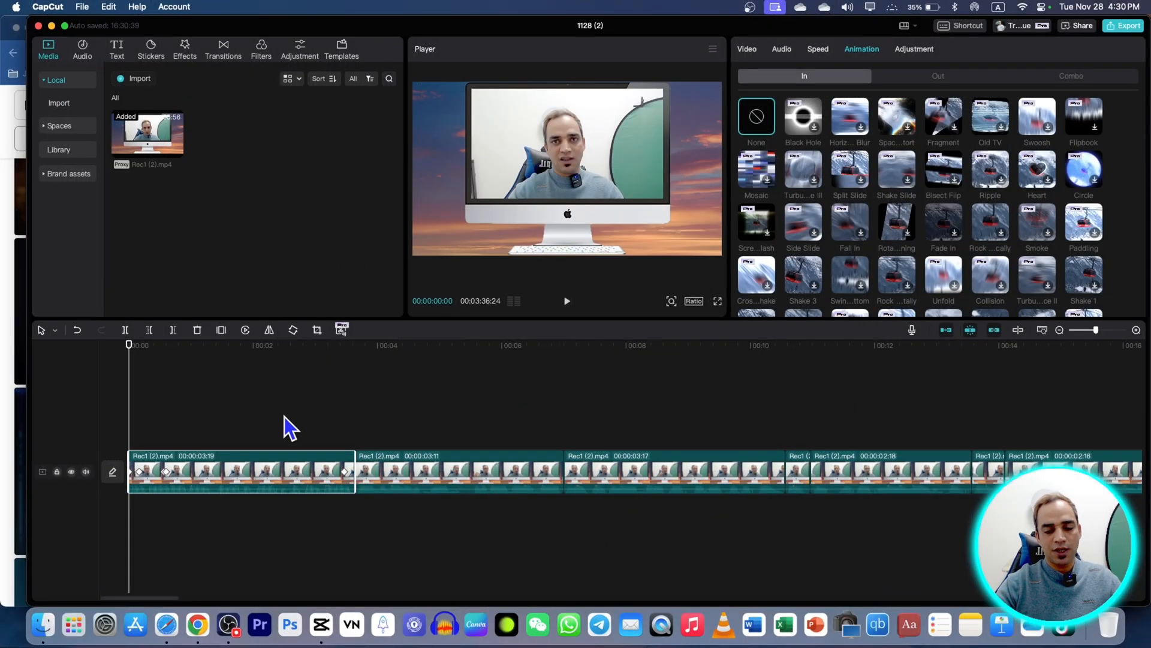
Scroll the timeline to reach the opening clips that need entrance animations.
{"action": "scroll", "scroll_direction": "down", "scroll_amount": 3}
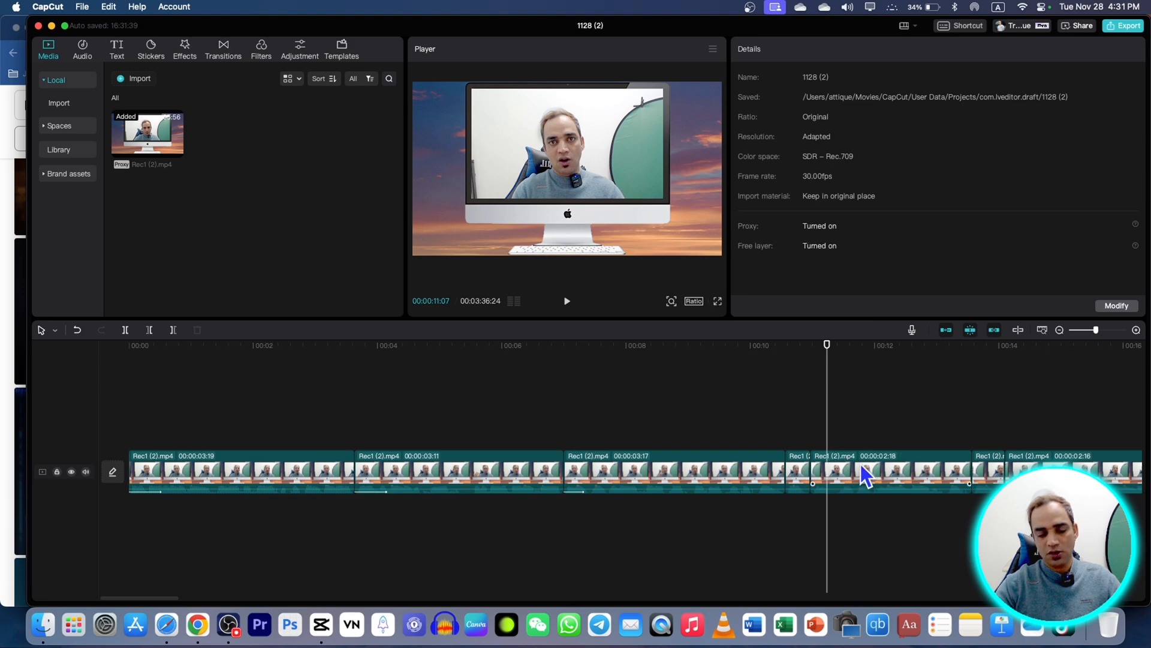
Add a transition from the Transitions library between the first two clips.
{"action": "left_click", "coordinate": [223, 50]}
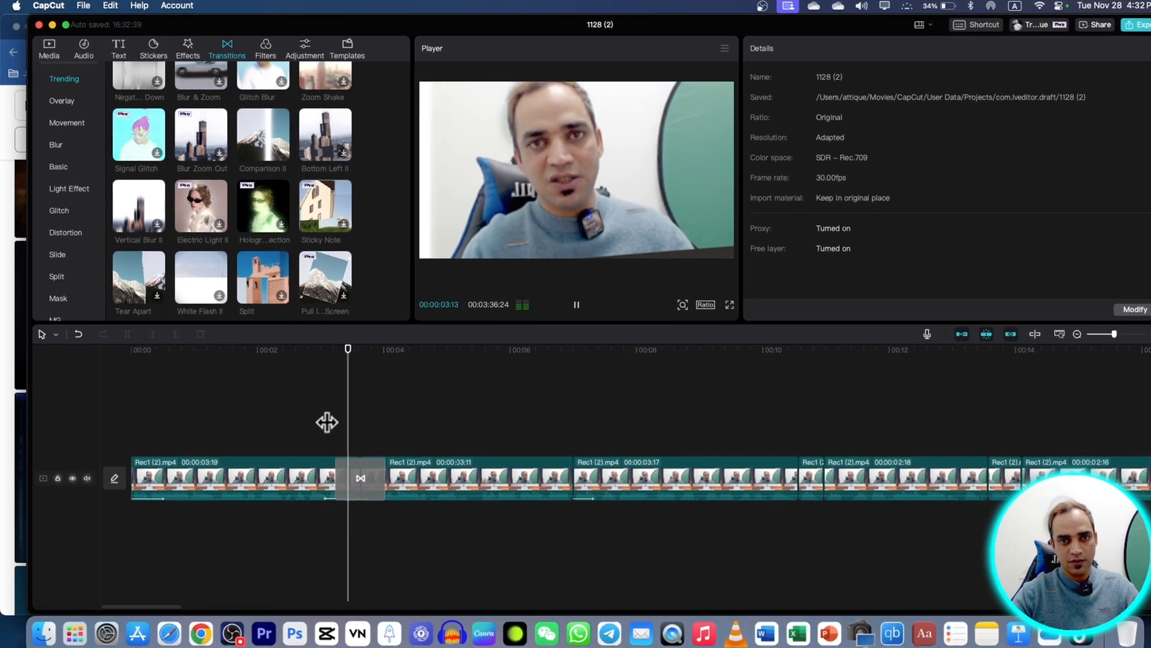
{"action": "left_click", "coordinate": [49, 48]}
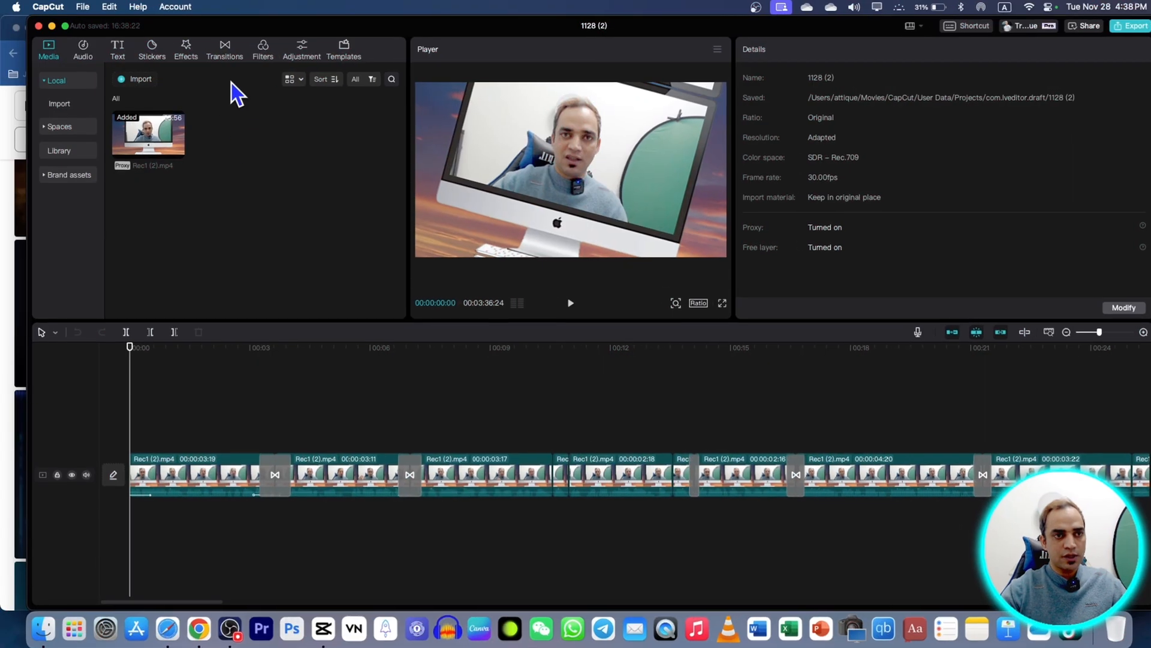
Bring up the video effects library to reach the Scanning effects.
{"action": "left_click", "coordinate": [186, 49]}
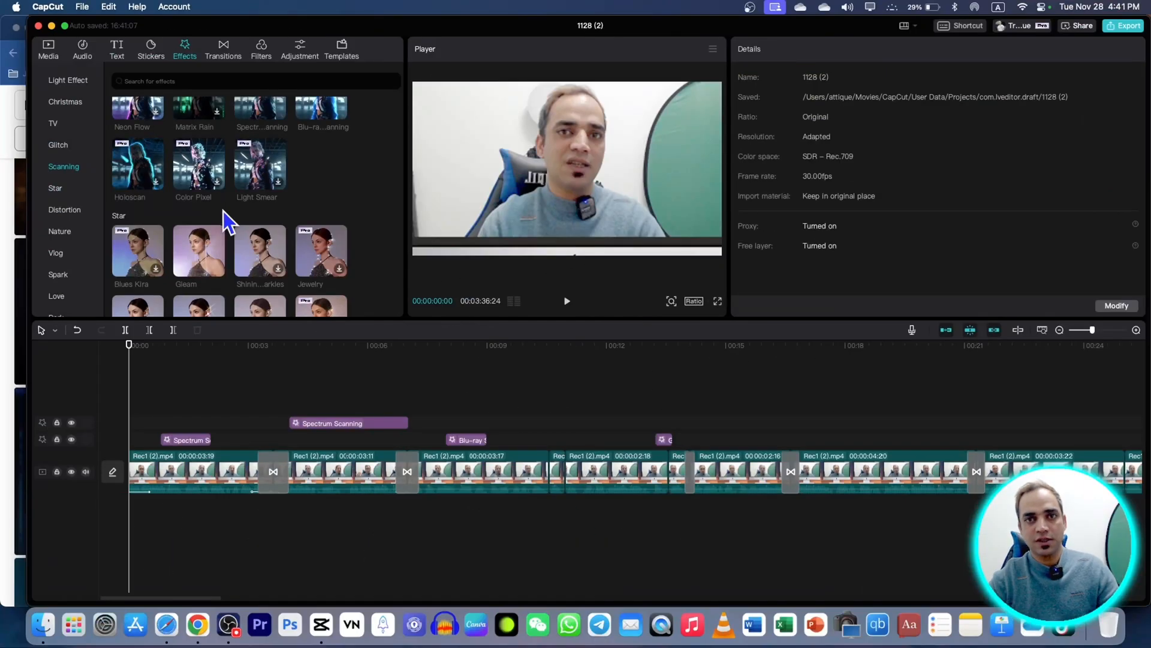
Select the TEST PRESET text clip from the text presets on the timeline.
{"action": "left_click", "coordinate": [116, 48]}
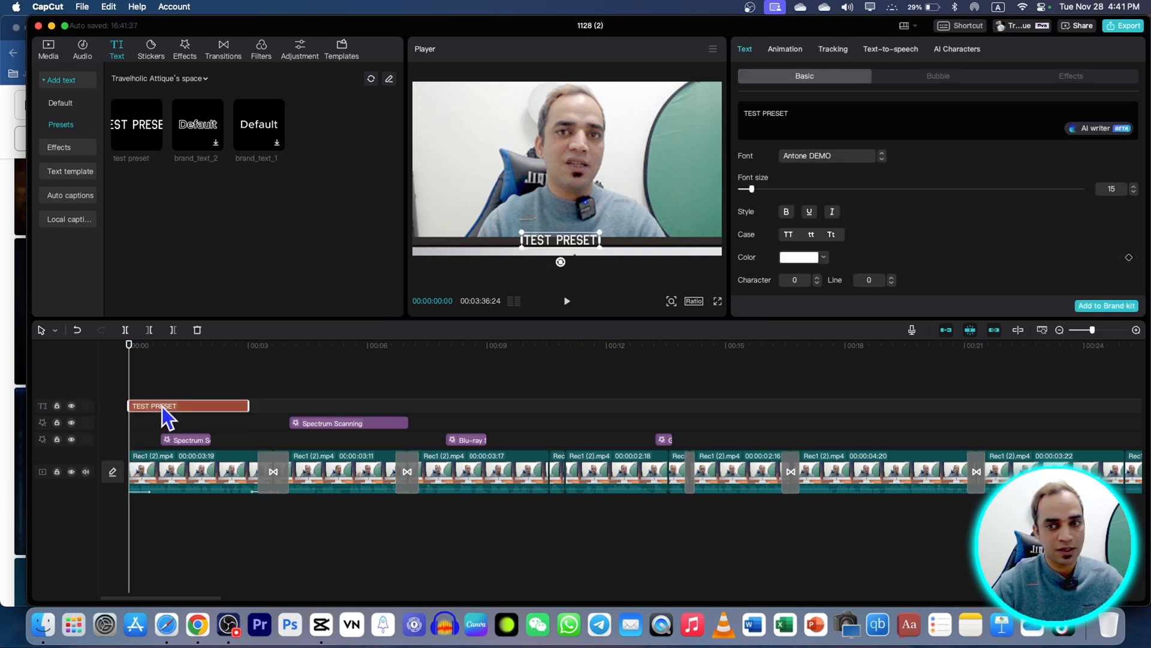
{"action": "left_click", "coordinate": [799, 257]}
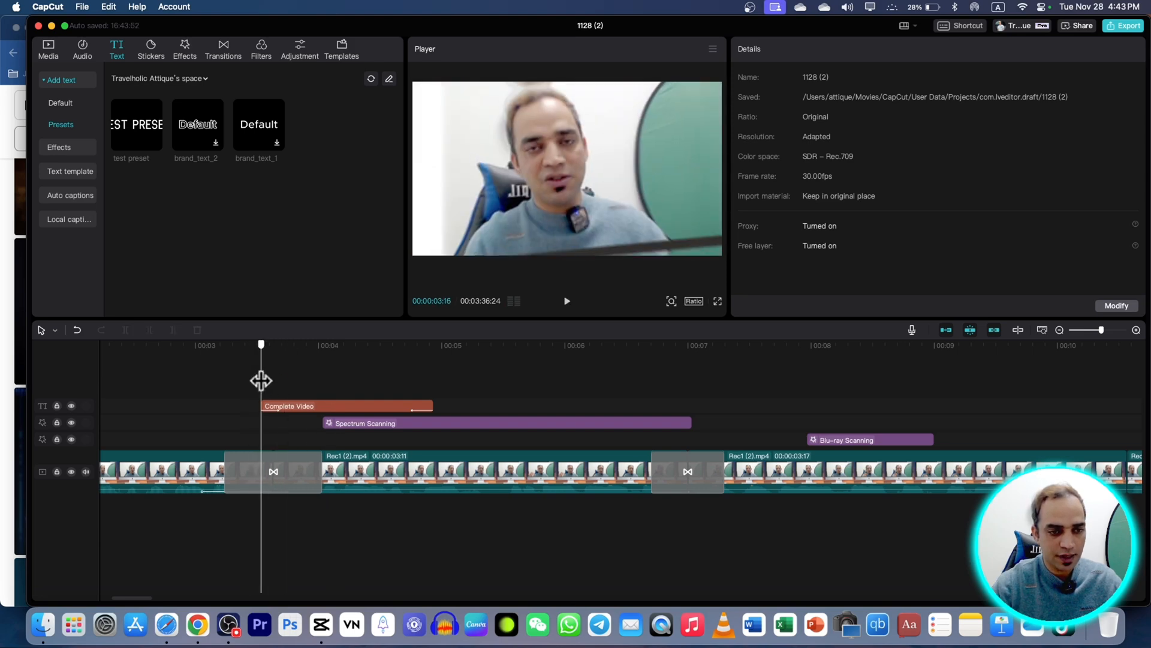
Align the fast-small-sweep transition sound with the Complete Video caption.
{"action": "left_click", "coordinate": [79, 53]}
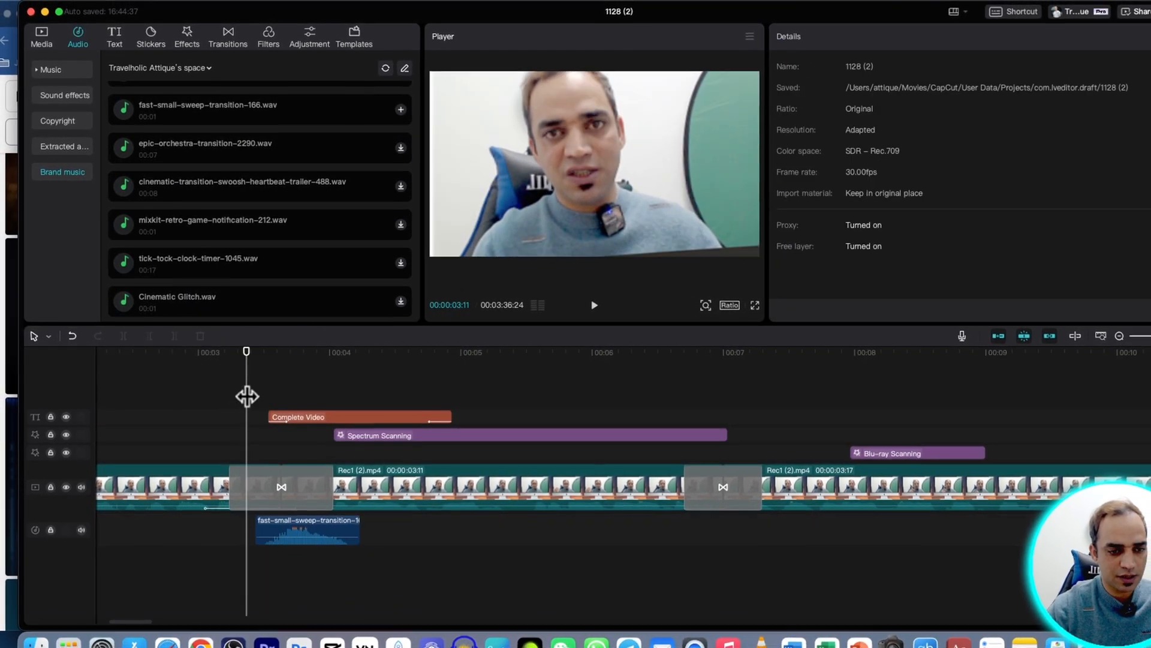
{"action": "left_click", "coordinate": [303, 521]}
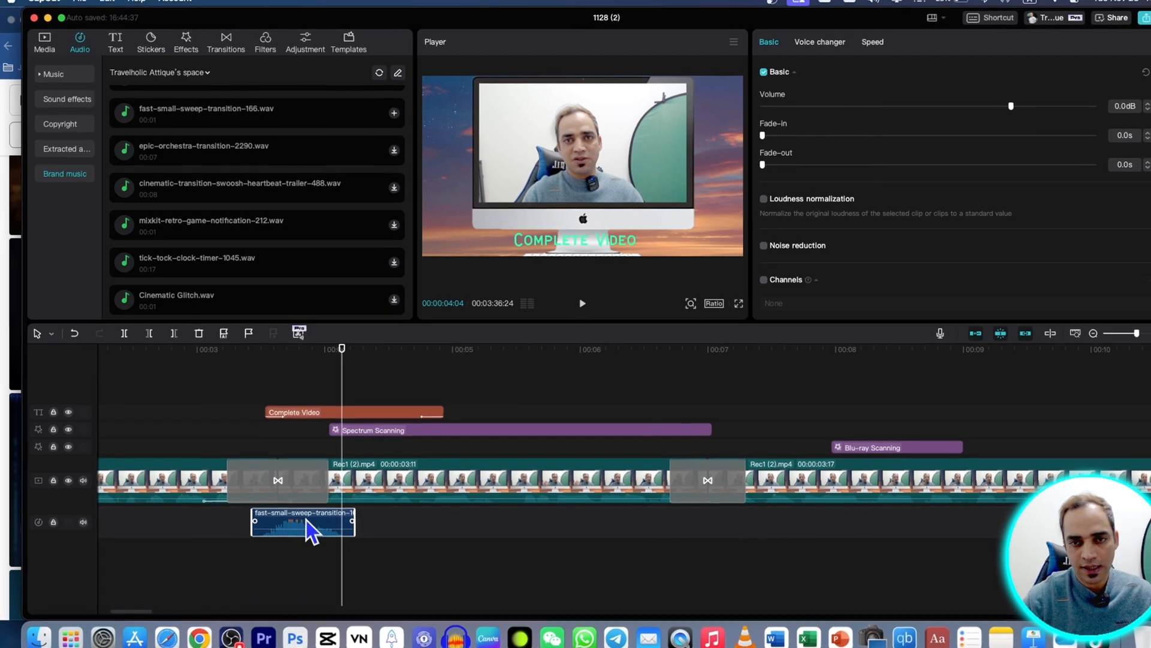
{"action": "left_click", "coordinate": [316, 411]}
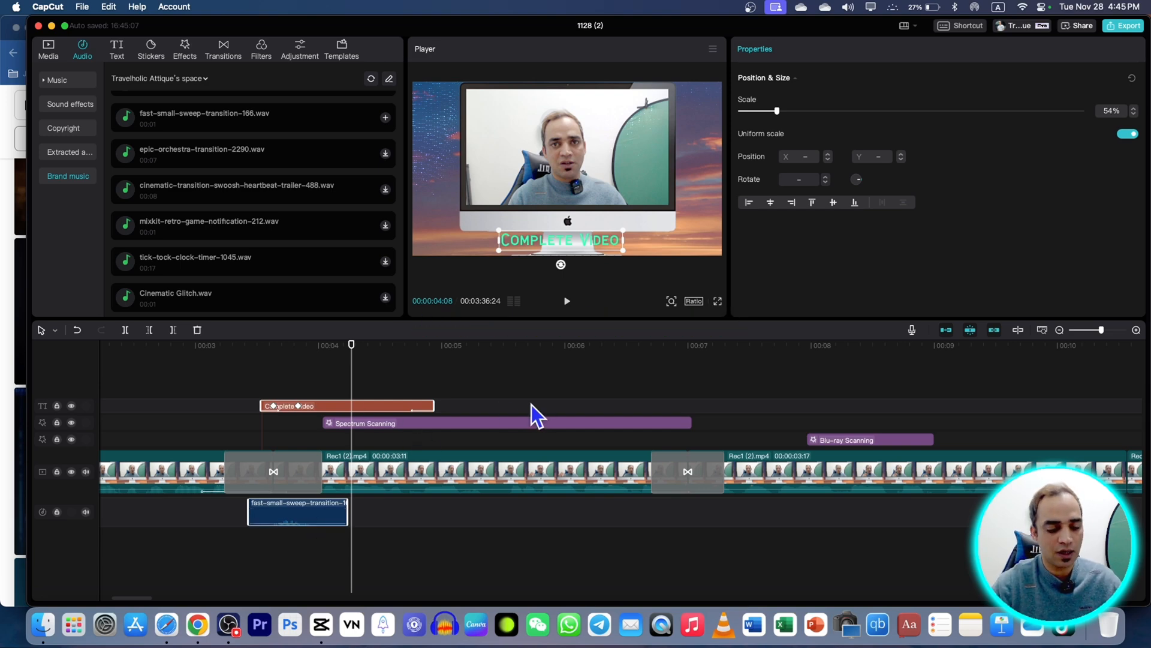
{"action": "mouse_move", "coordinate": [503, 400]}
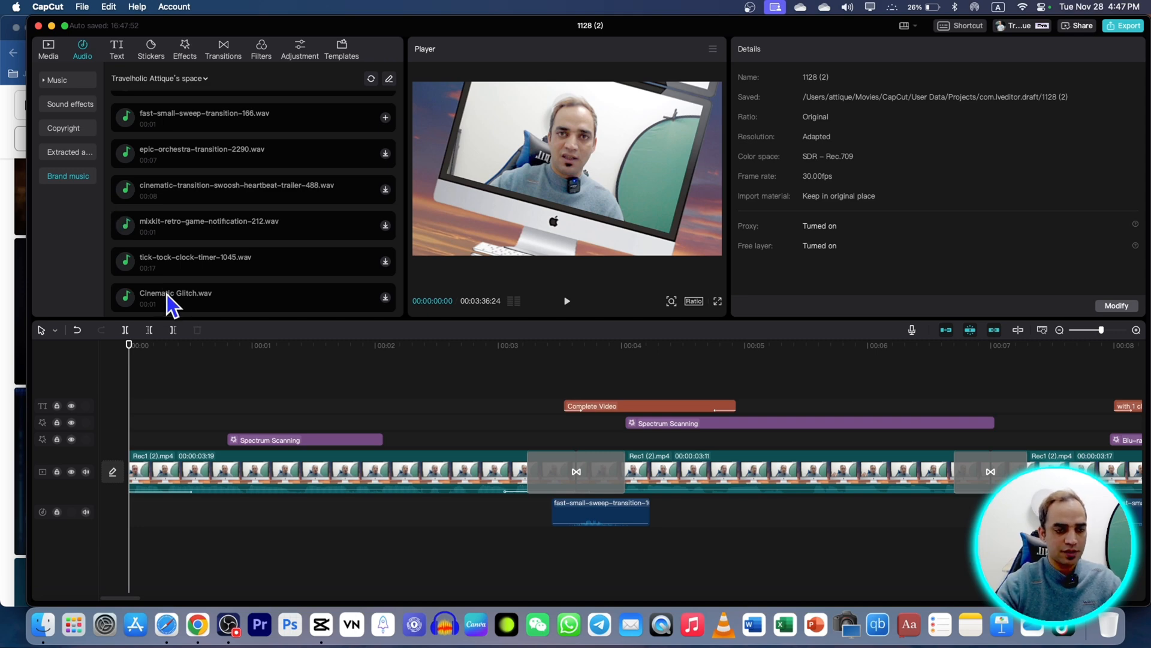
Preview the Cinematic Glitch sound effect.
{"action": "left_click", "coordinate": [48, 49]}
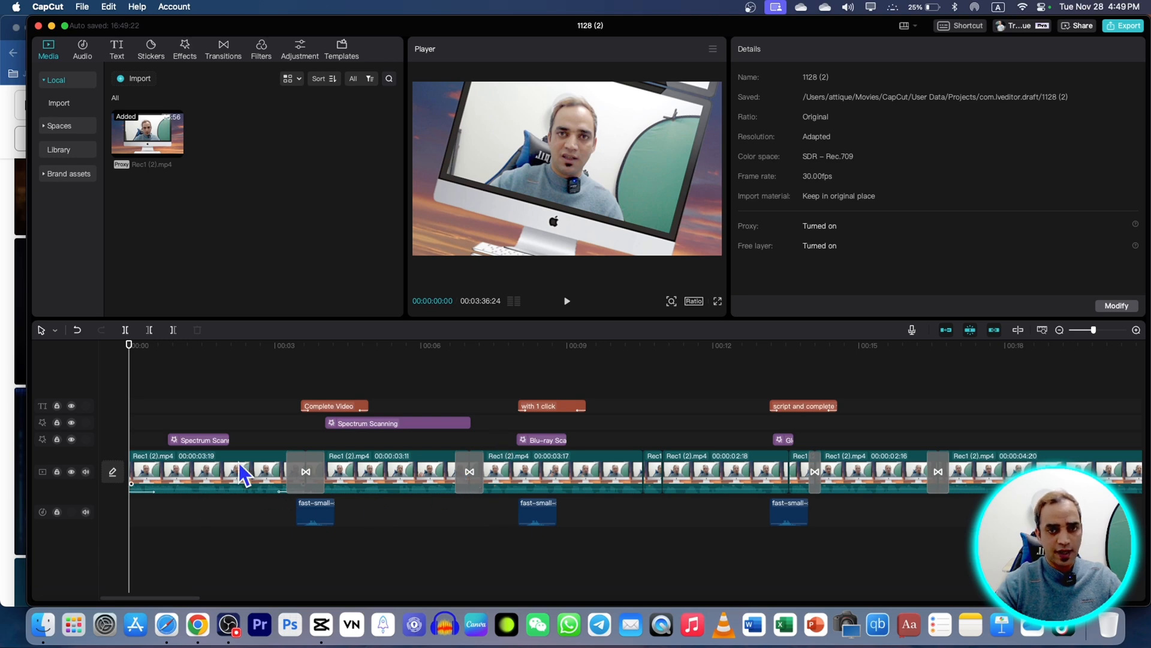
Select the first recording clip on the timeline.
{"action": "left_click", "coordinate": [76, 50]}
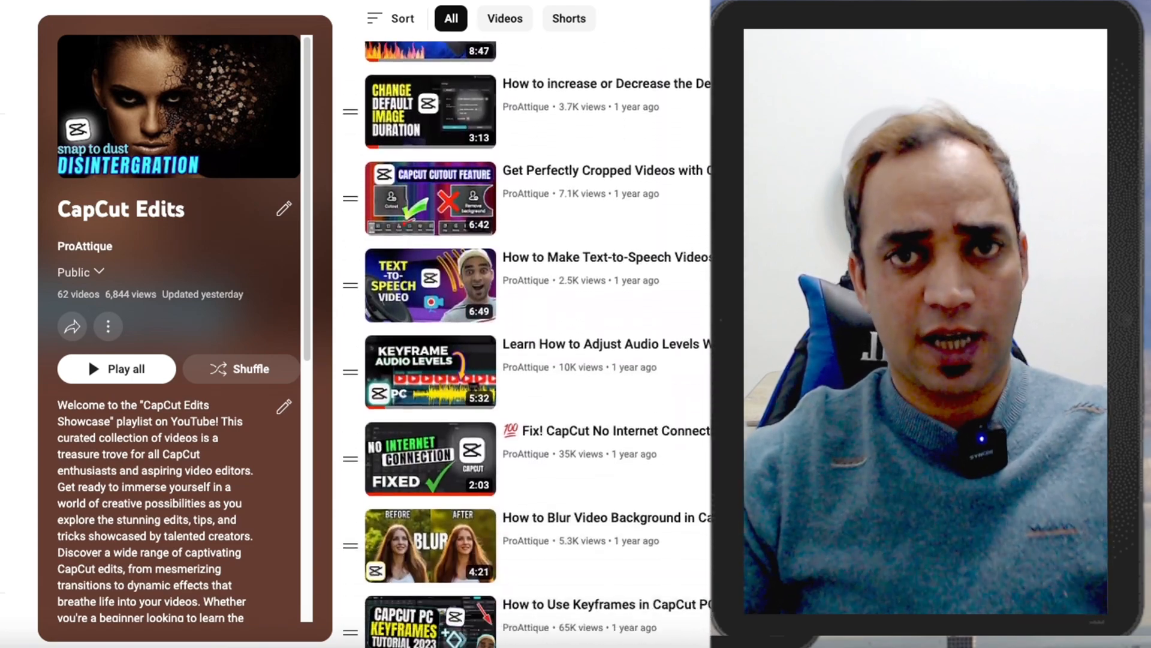
Scroll through the video list of the CapCut Edits playlist.
{"action": "scroll", "scroll_direction": "down", "scroll_amount": 3}
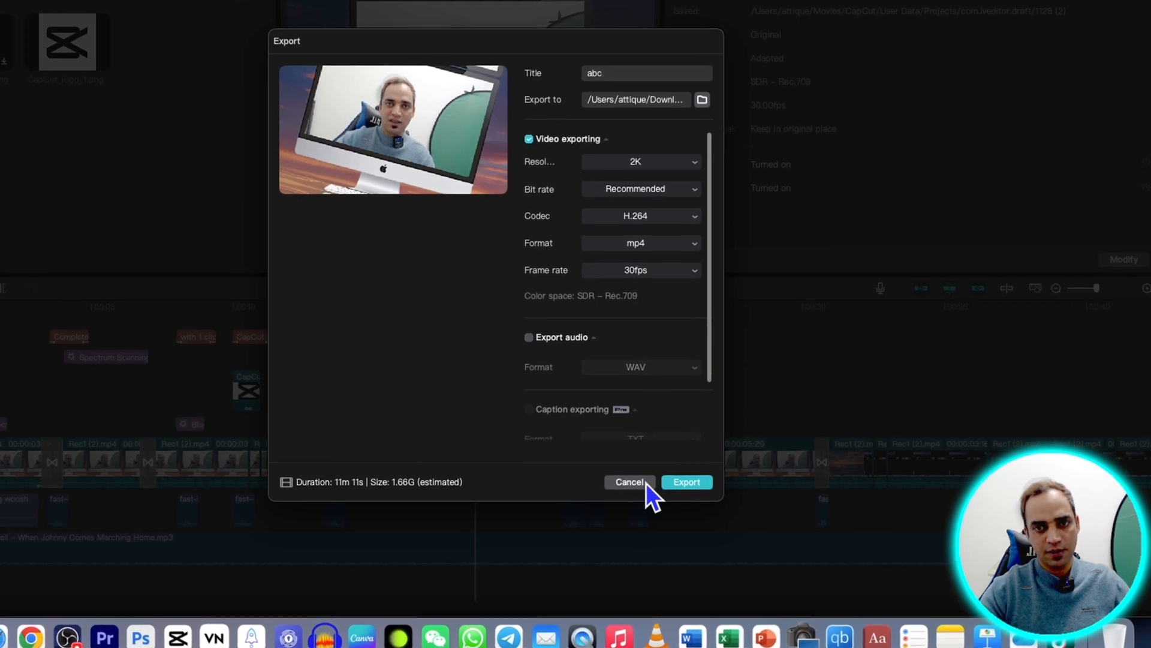
Export the 'abc' video at 2K as H.264 MP4 at 30fps.
{"action": "left_click", "coordinate": [687, 482]}
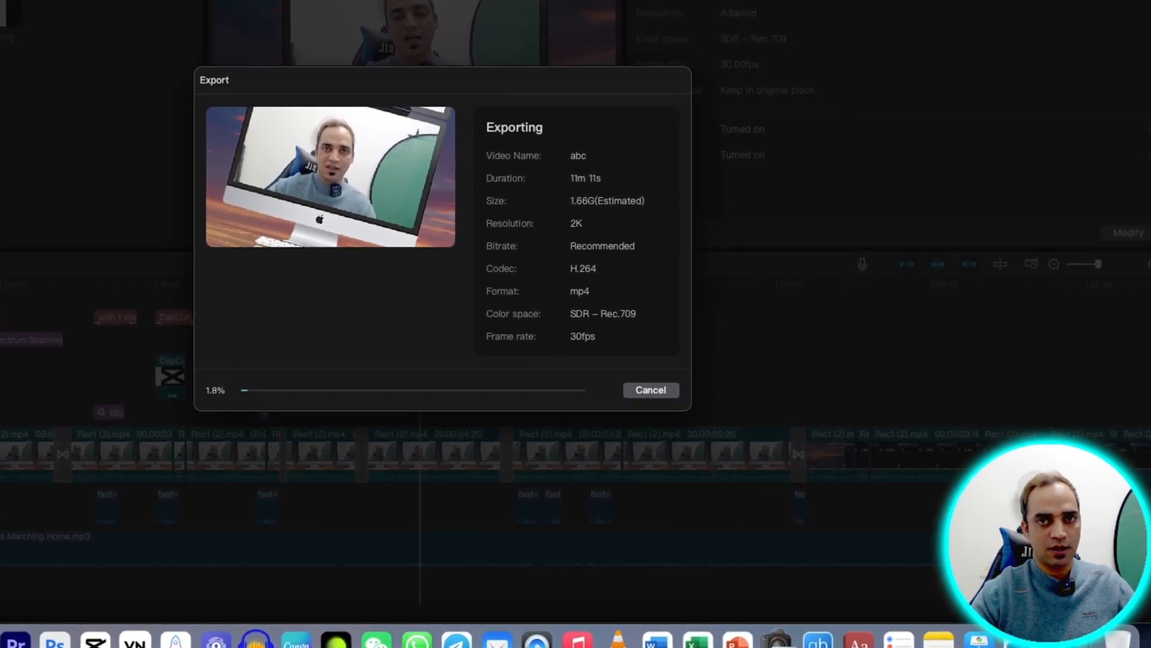